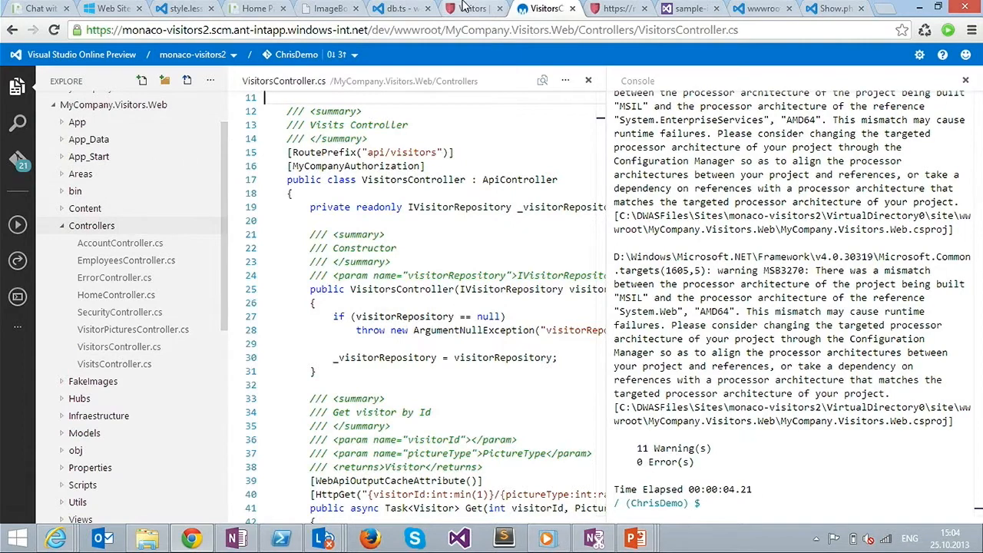
Step: Scroll through the four listed visitors and their next visit dates, then return to the editor
left_click(467, 9)
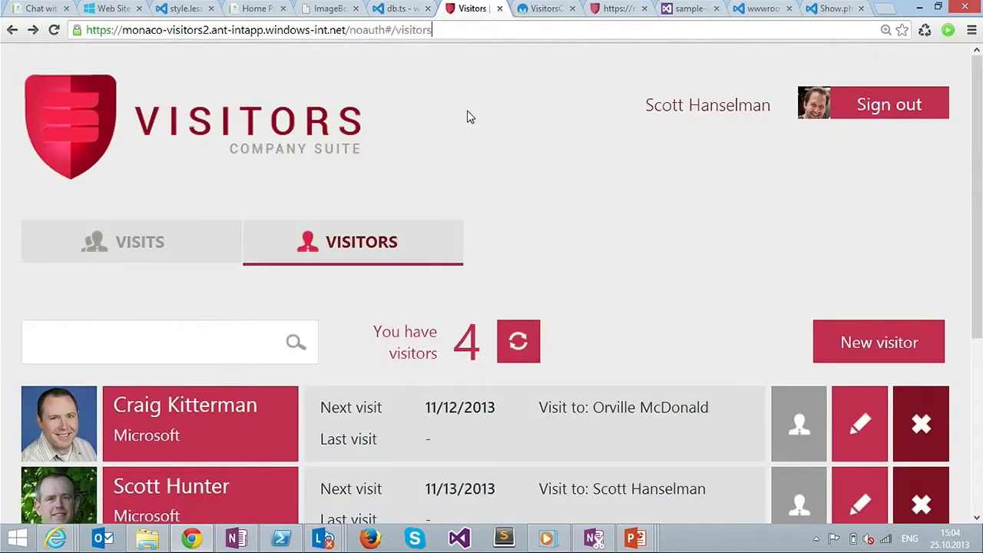
left_click(261, 31)
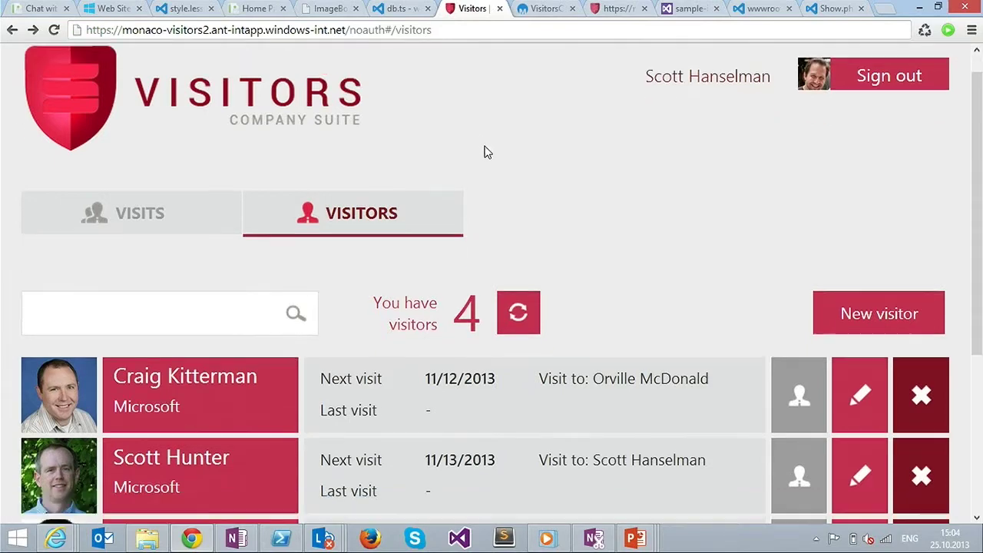
scroll("down", 3)
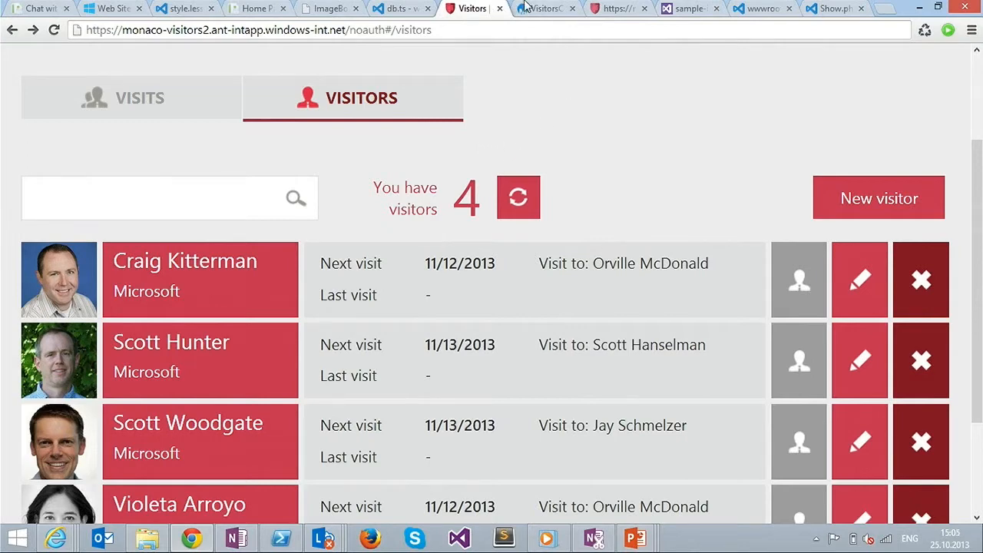
left_click(541, 9)
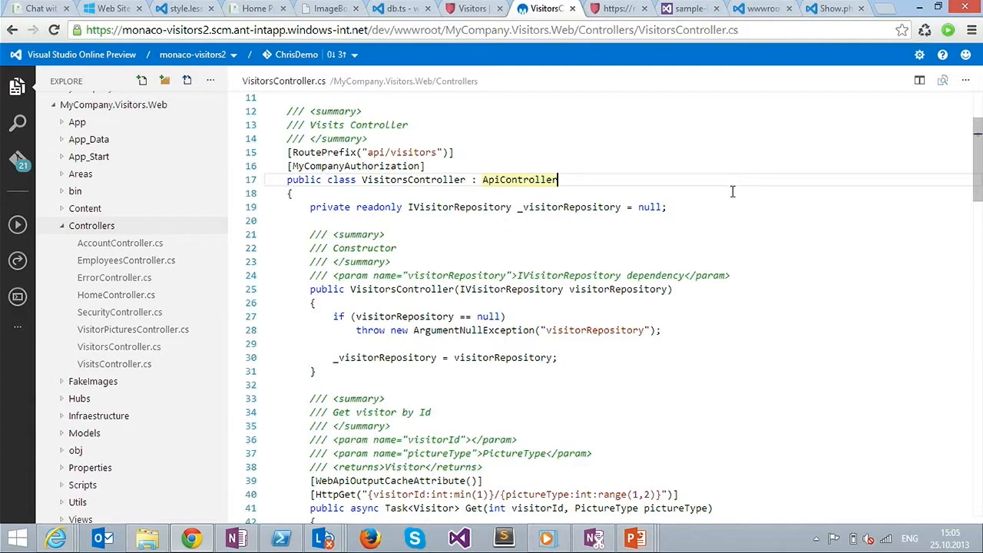
mouse_move(967, 162)
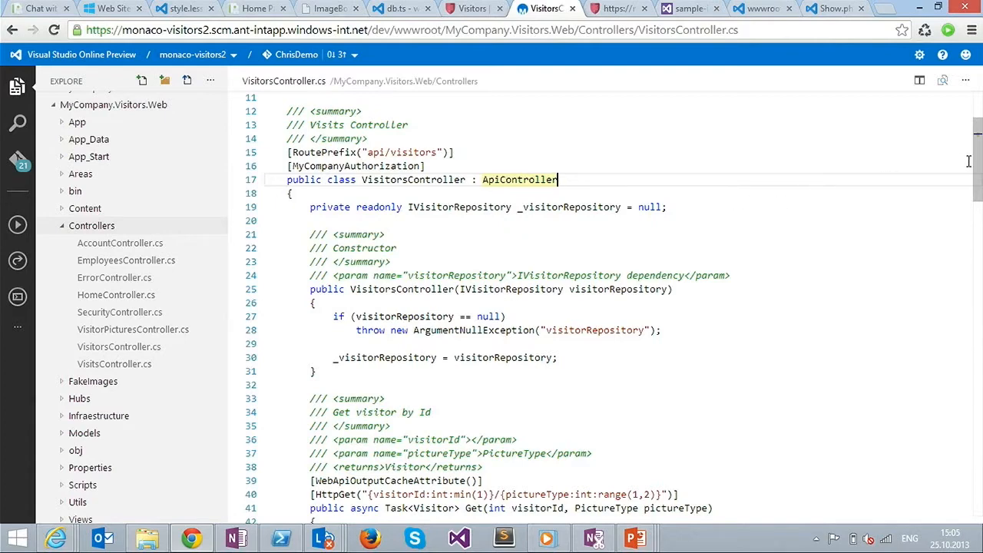
Step: Scroll VisitorsController.cs down to the Get and GetVisitors actions
scroll("down", 3)
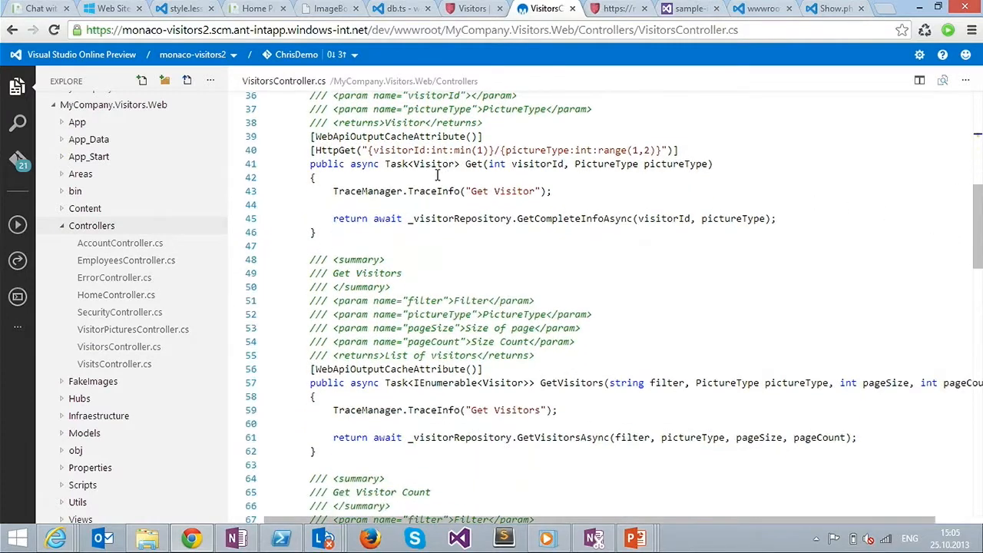
double_click(473, 163)
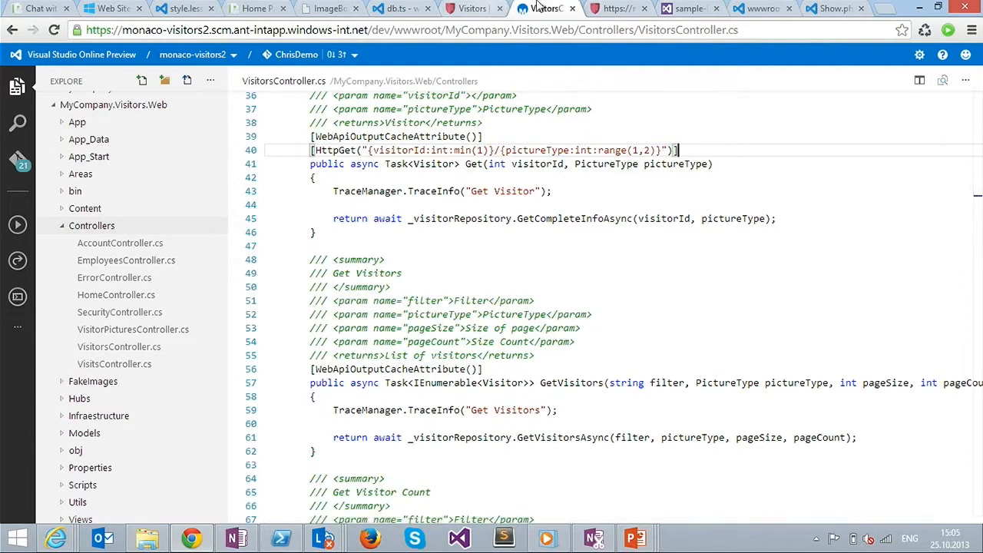
Step: View the /api/visitors 'does not support GET' error JSON and return to the controller code
left_click(618, 10)
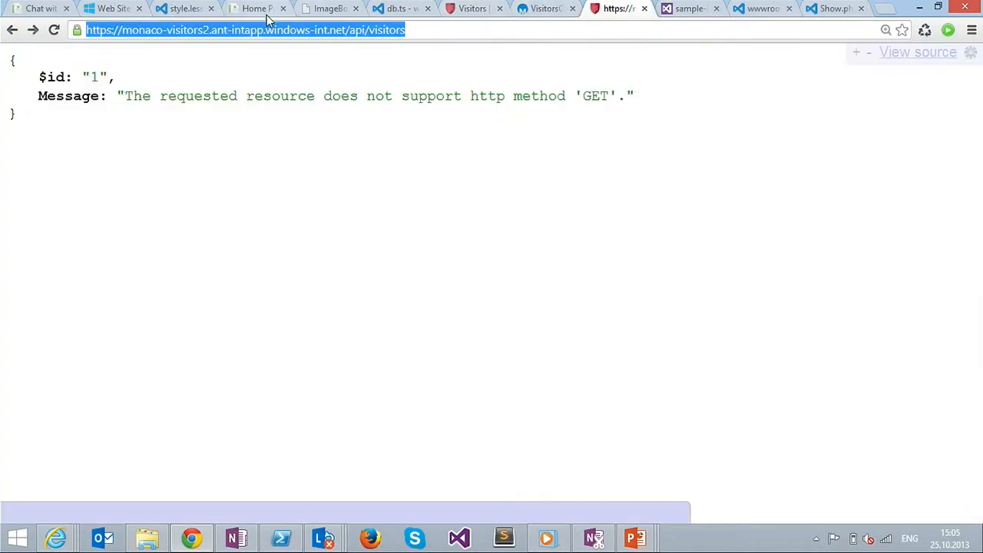
left_click(361, 31)
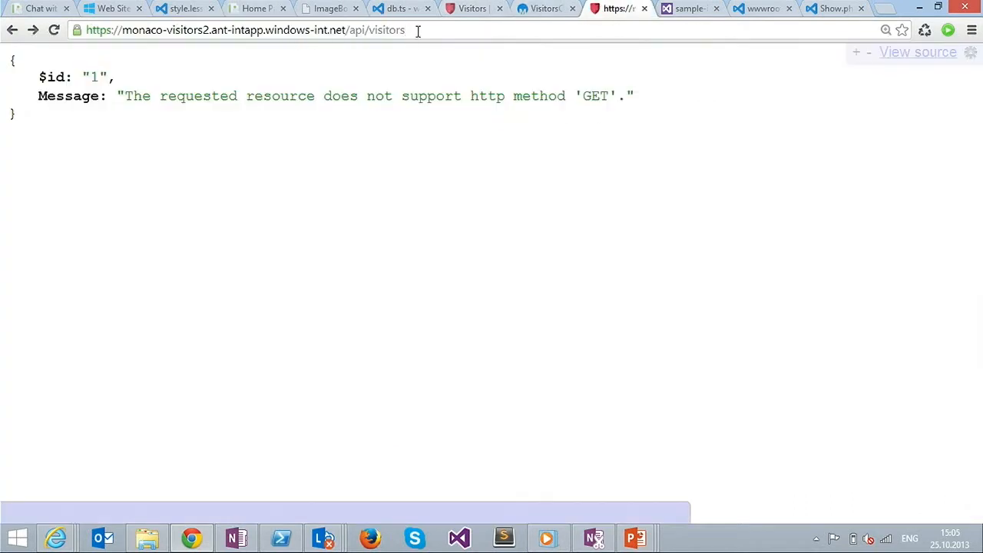
left_click(13, 35)
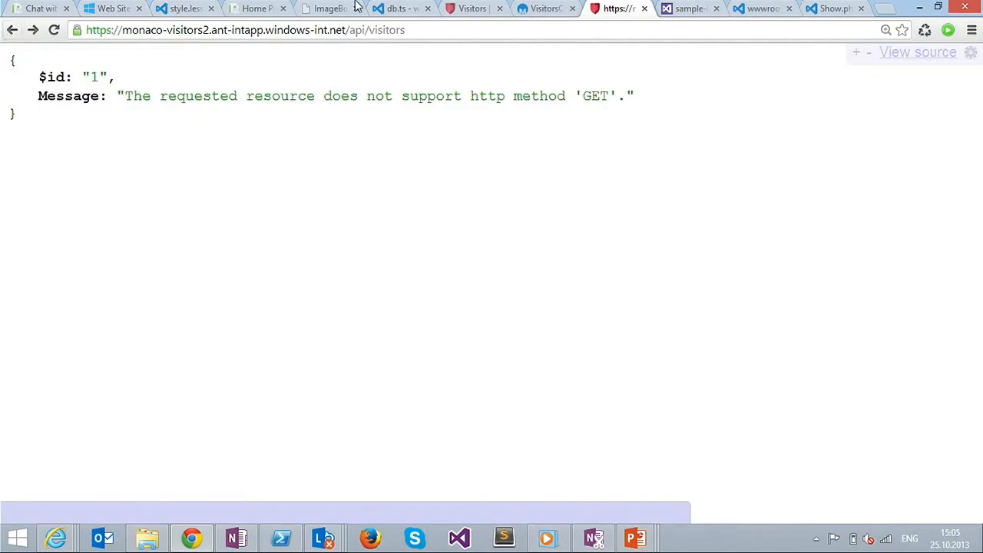
left_click(546, 9)
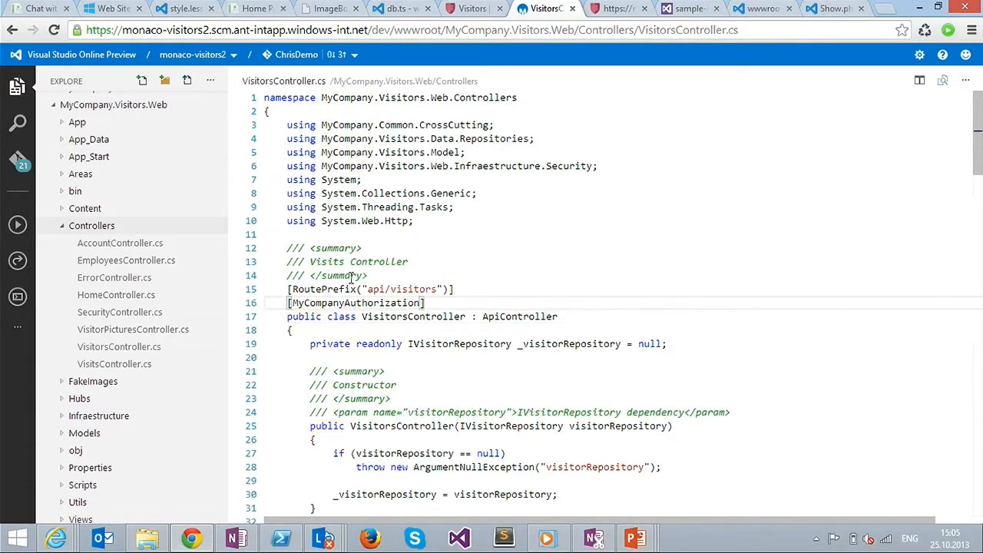
Step: Prefix [MyCompanyAuthorization] on line 16 with // and glance at the web app
type("//")
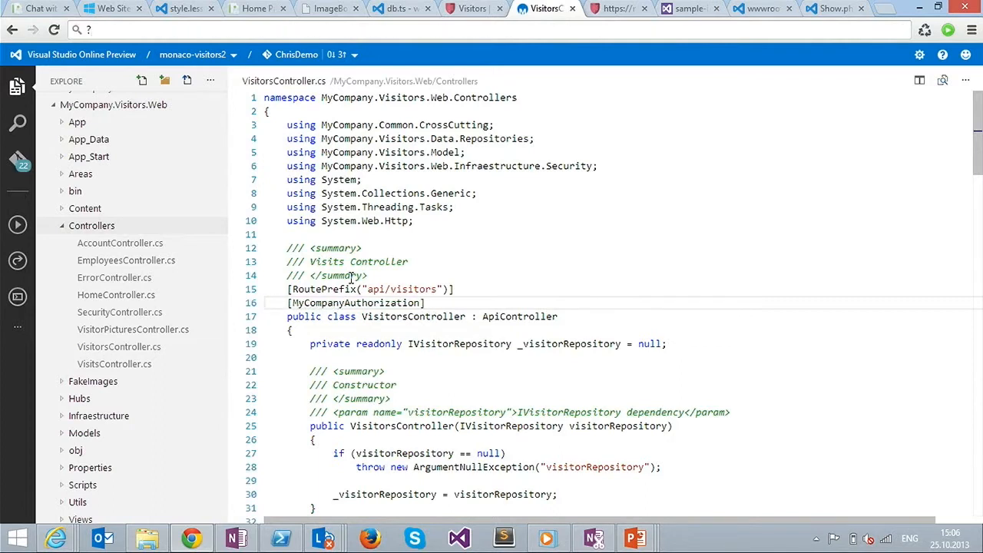
left_click(473, 10)
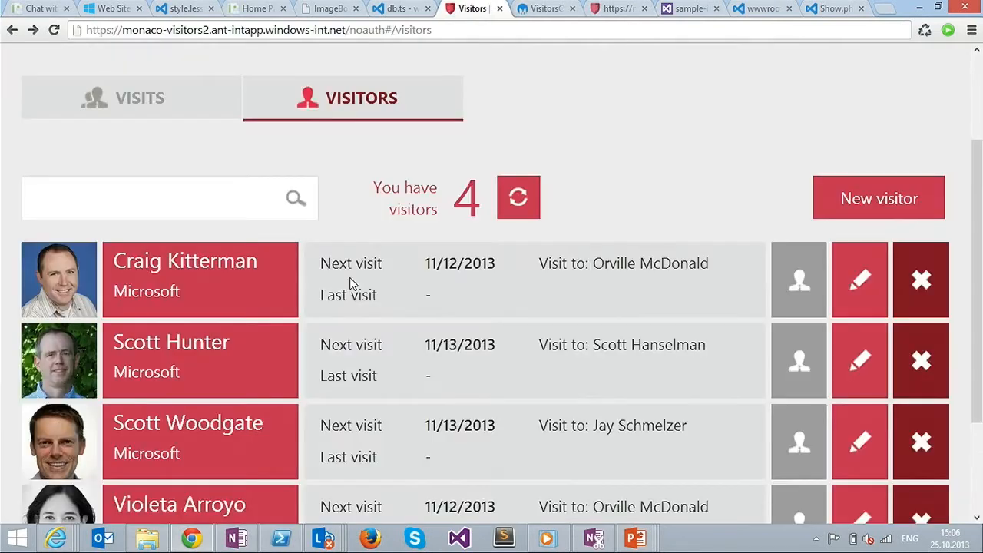
left_click(556, 9)
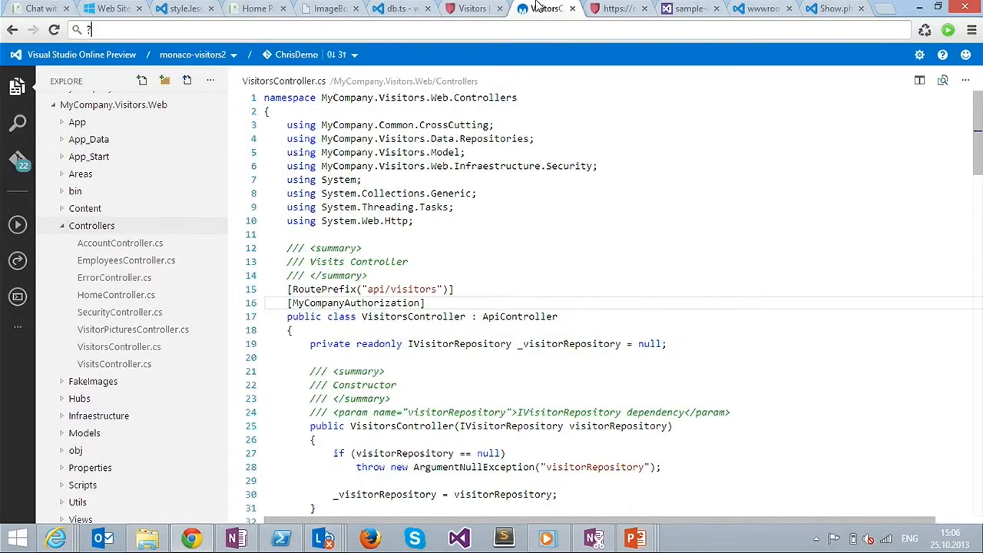
mouse_move(335, 261)
type("//")
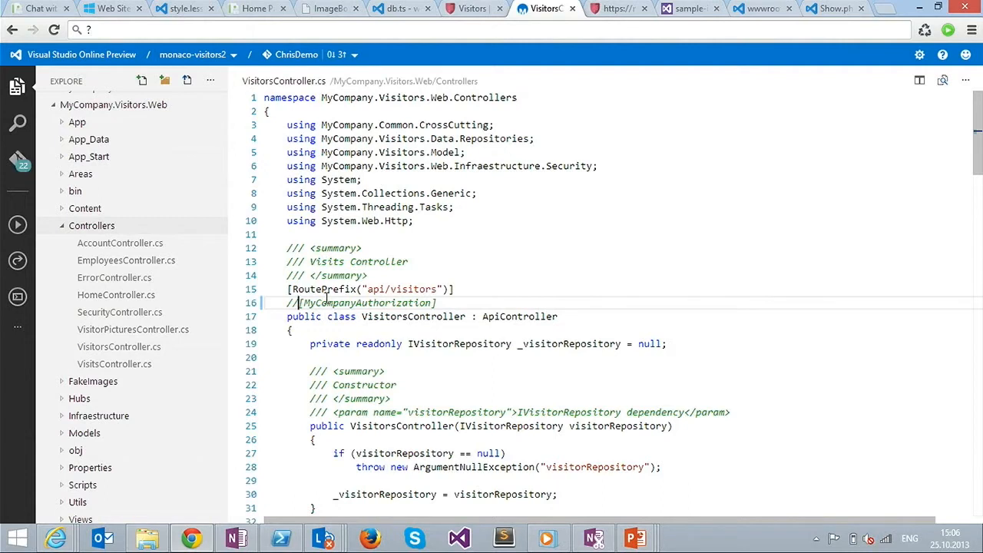
mouse_move(18, 166)
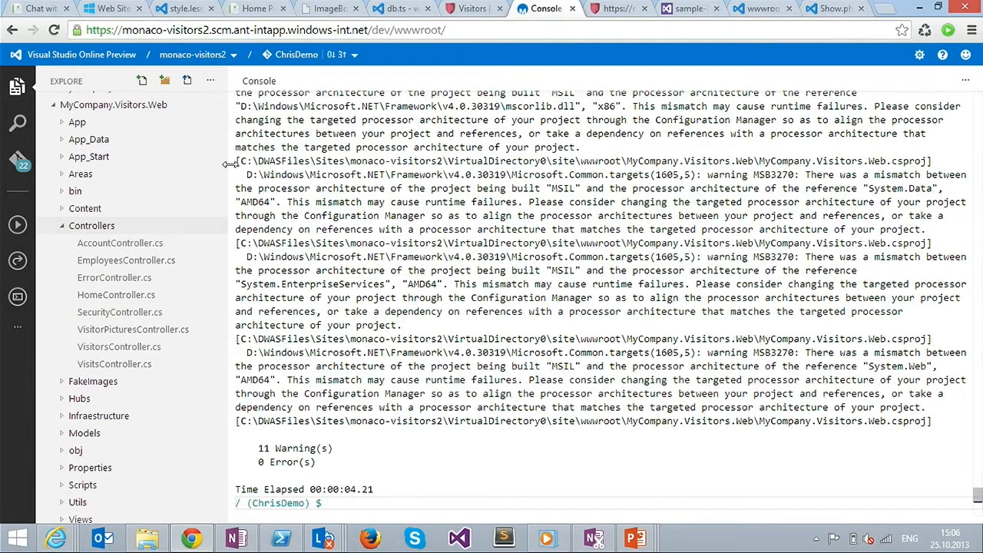
mouse_move(86, 312)
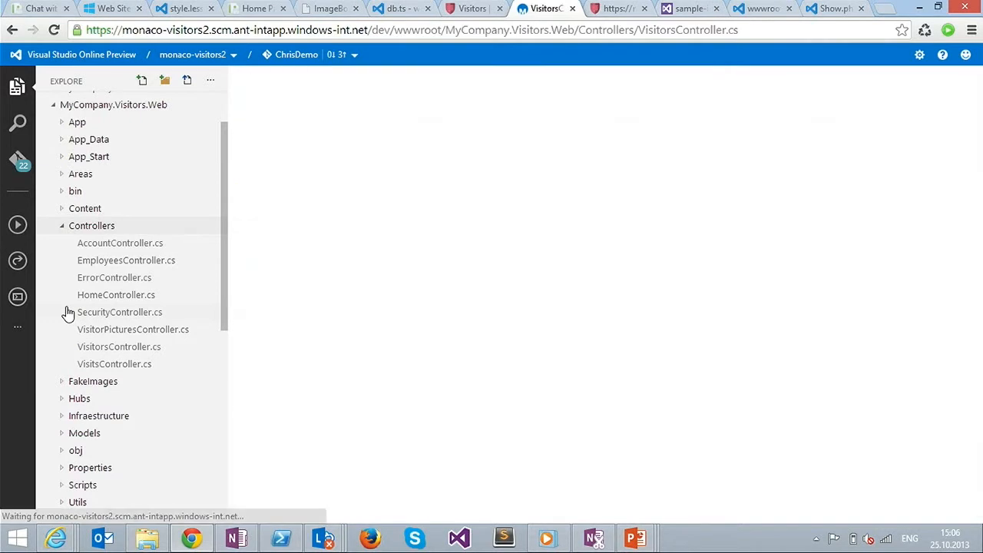
Step: Reopen VisitorsController.cs with the build console docked beside it
left_click(118, 347)
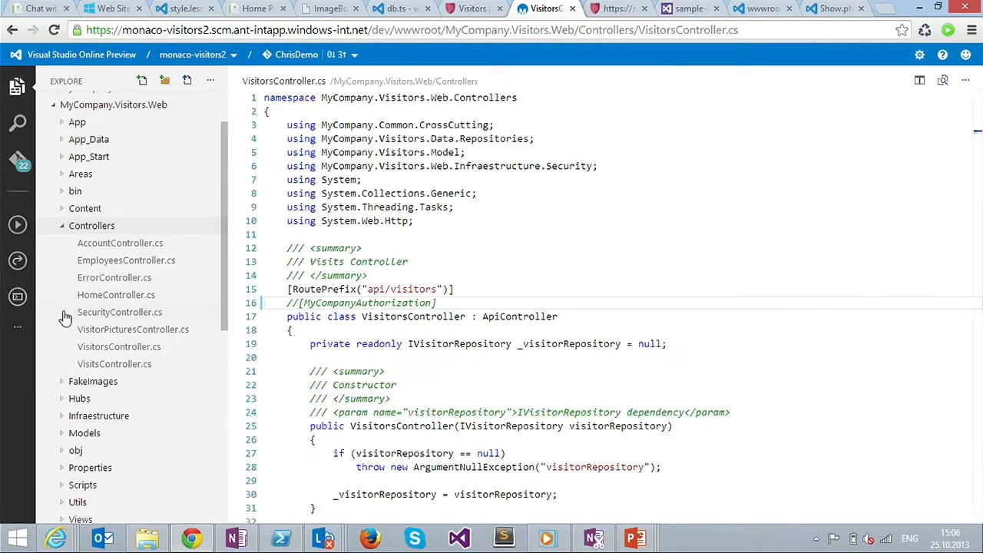
mouse_move(16, 294)
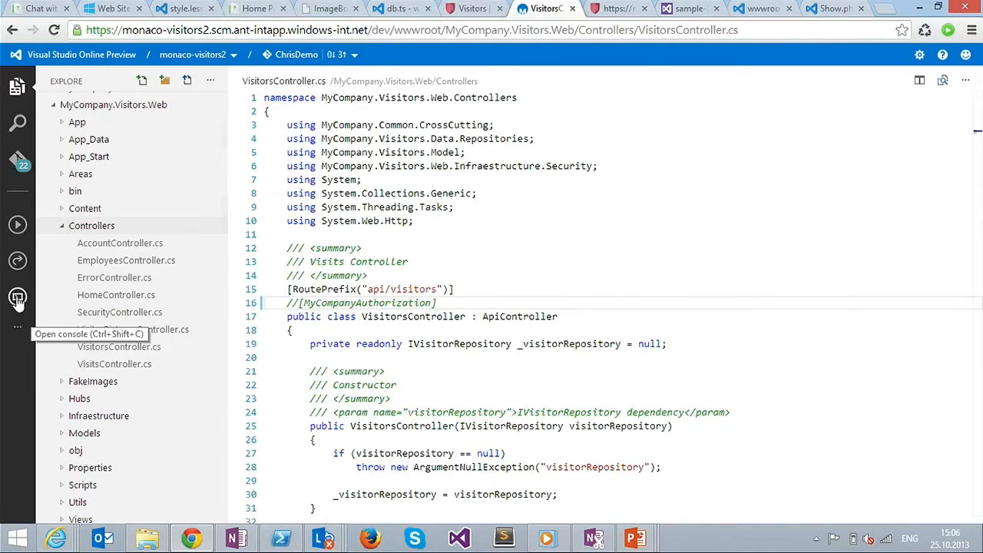
left_click(17, 298)
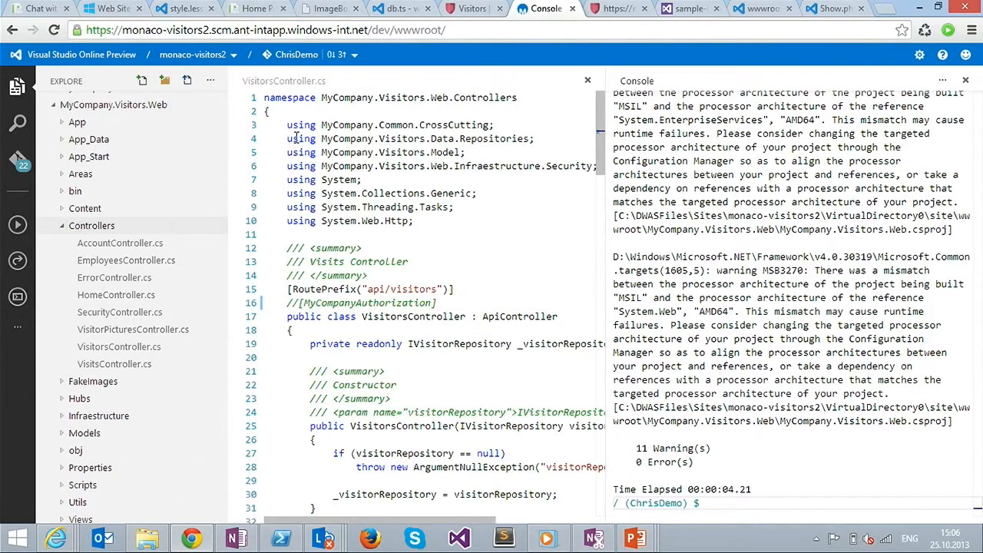
Step: Run msbuild in the console, check pwd, rerun msbuild to 0 errors, and switch to the browser
key("Ctrl+a")
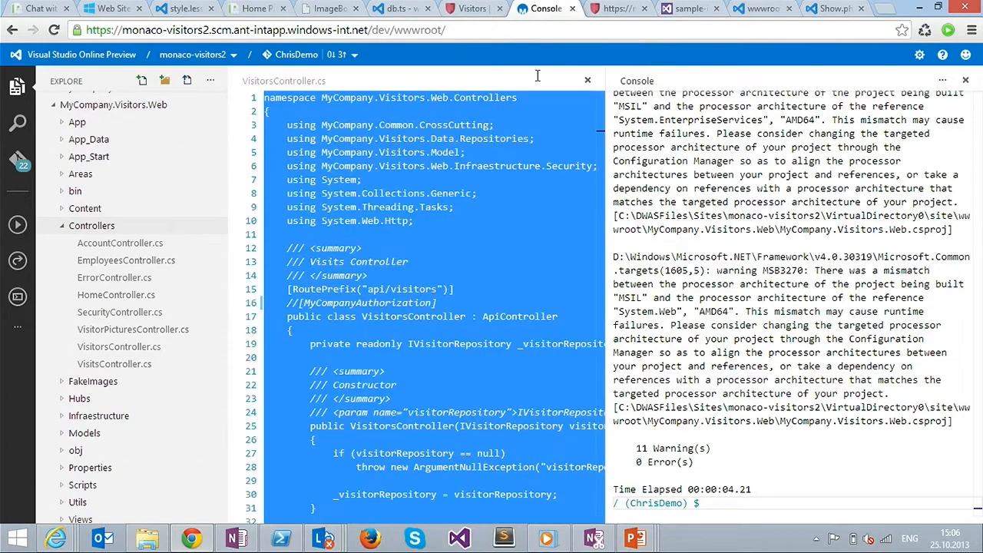
mouse_move(469, 74)
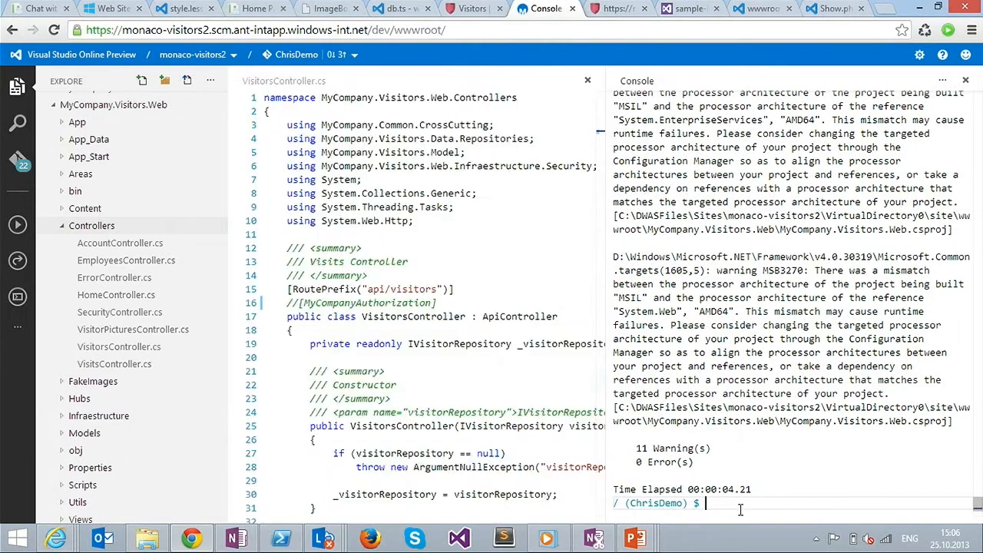
type("ms")
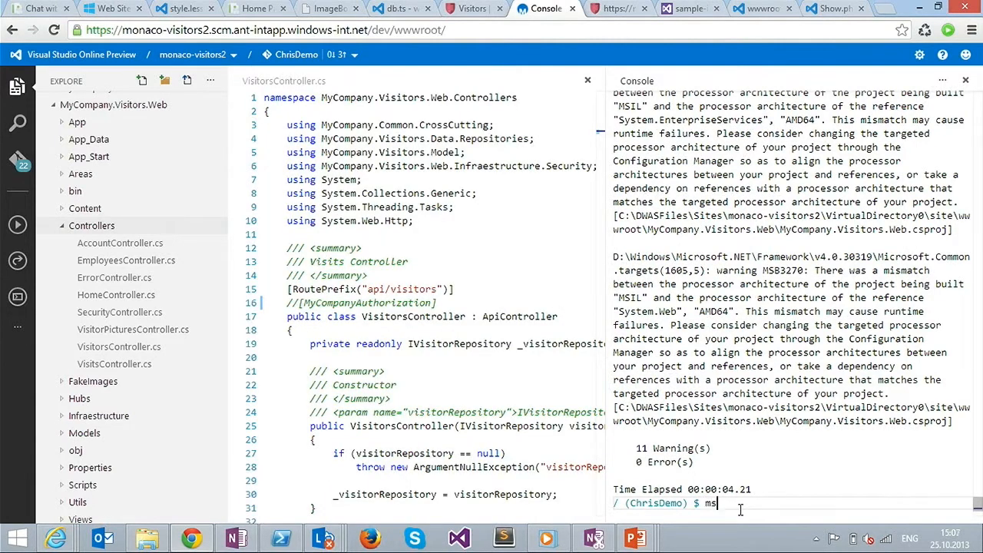
type("build")
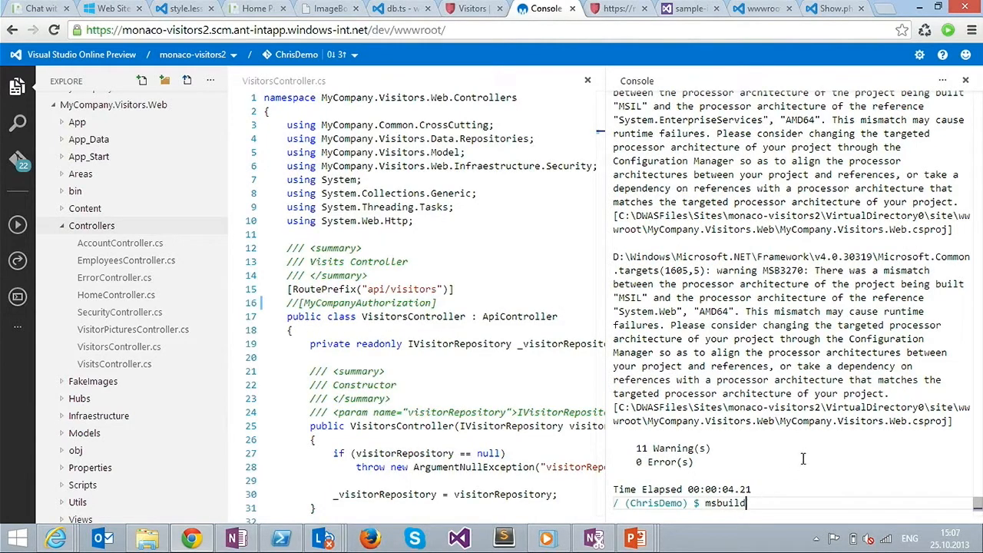
type("pwd")
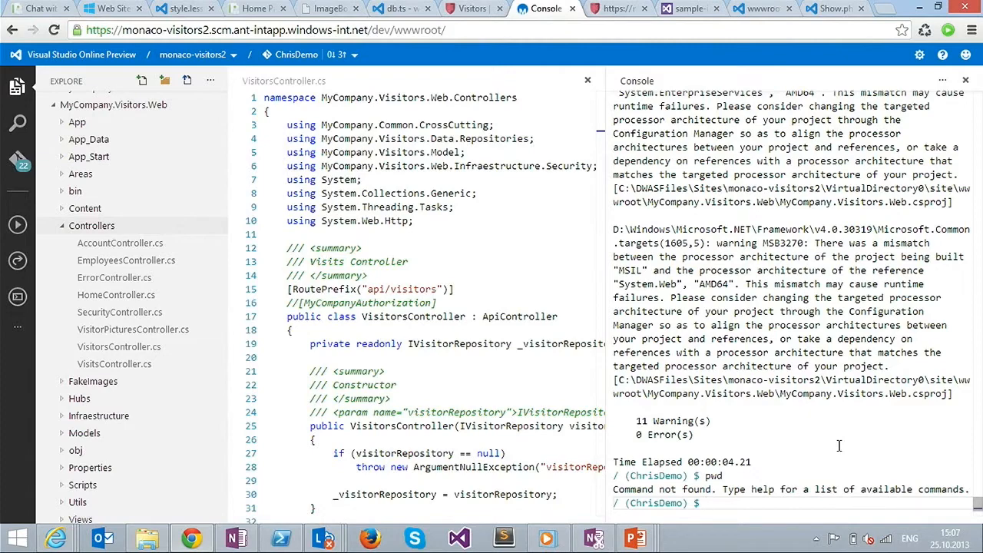
type("msbuild")
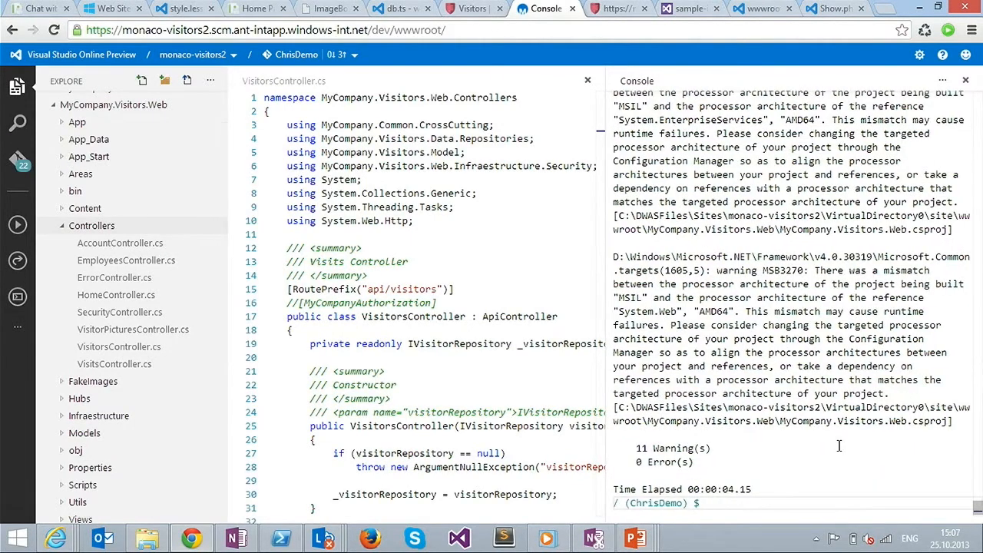
type("msbuild")
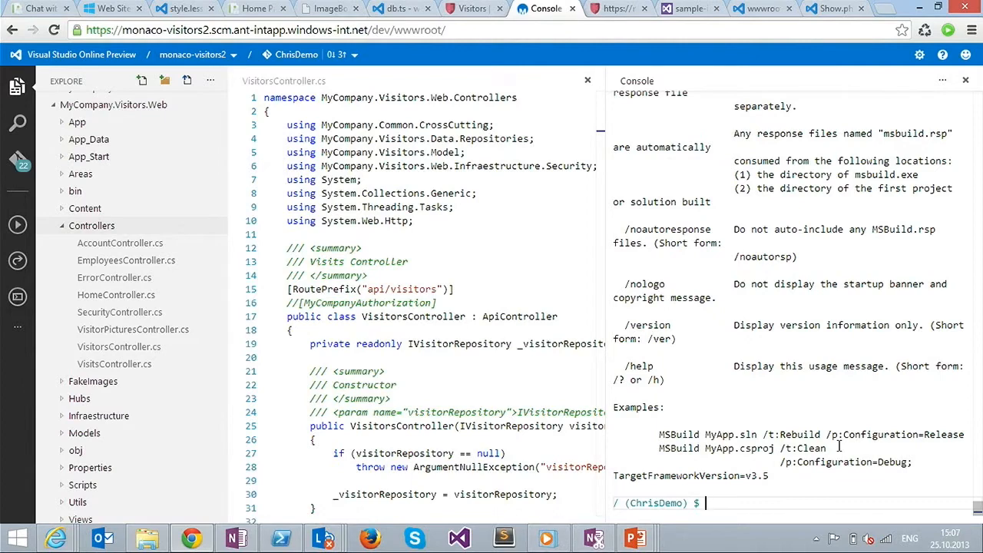
left_click(614, 9)
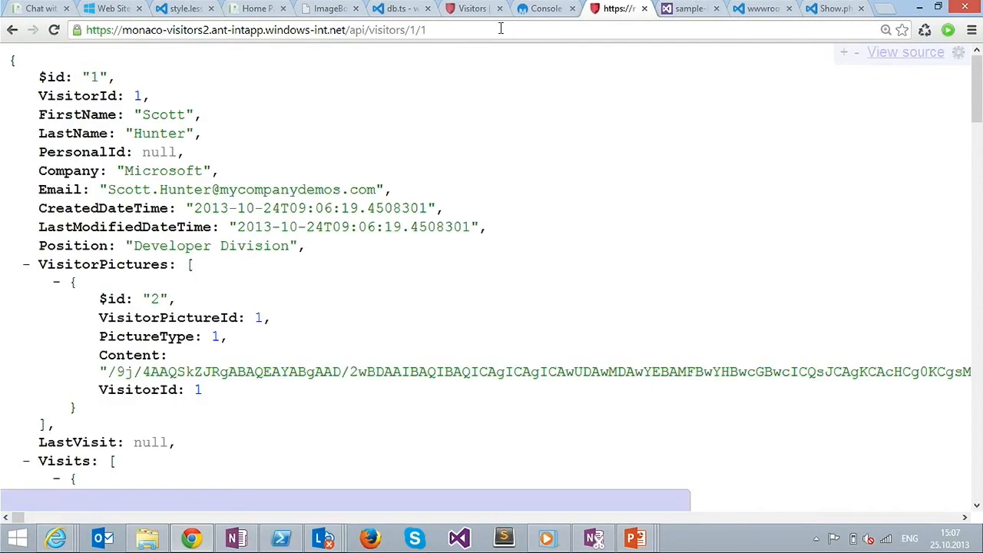
Step: Inspect visitor 1's JSON: FirstName, picture entry and the 2013-11-14 visit
left_click(80, 114)
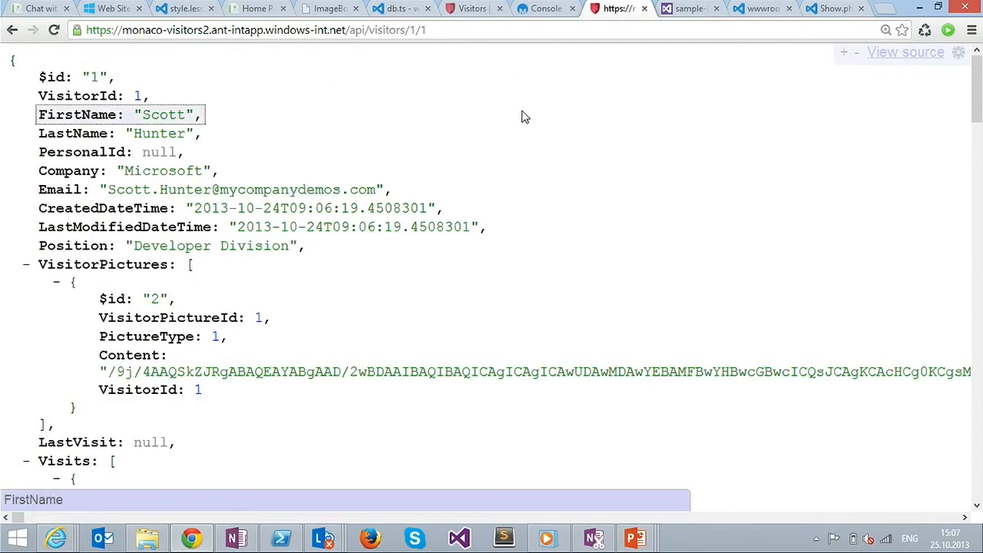
scroll("down", 3)
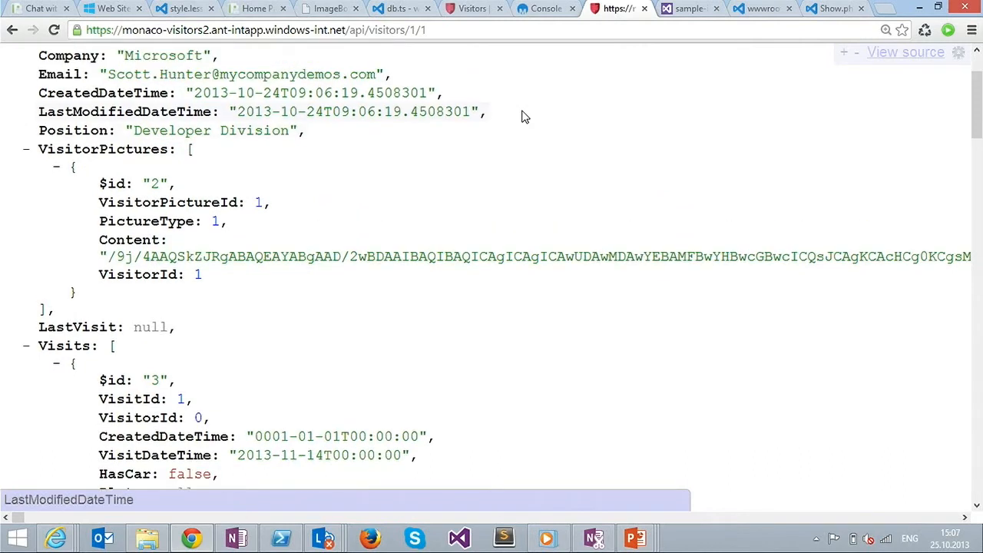
scroll("up", 3)
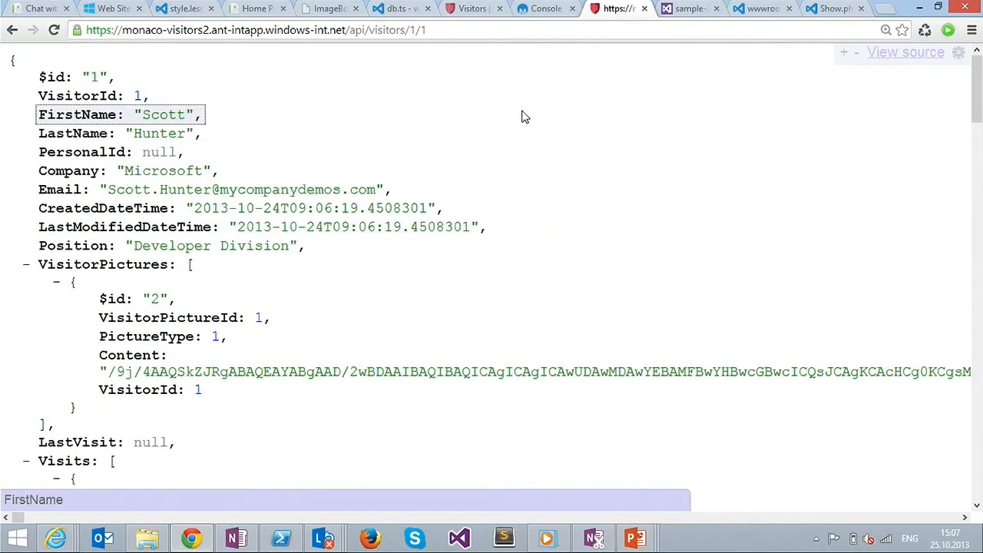